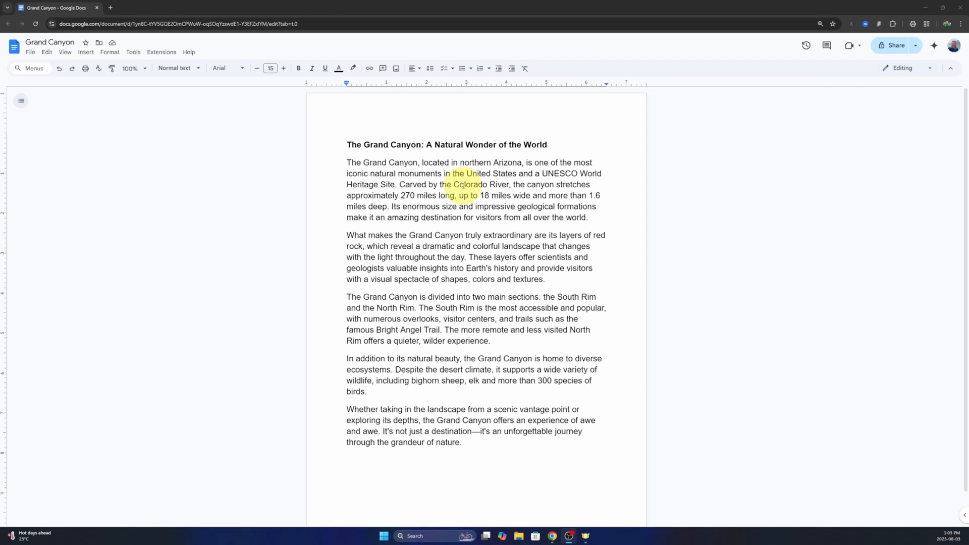
Place the cursor in the Grand Canyon article and open the Format menu.
left_click(461, 442)
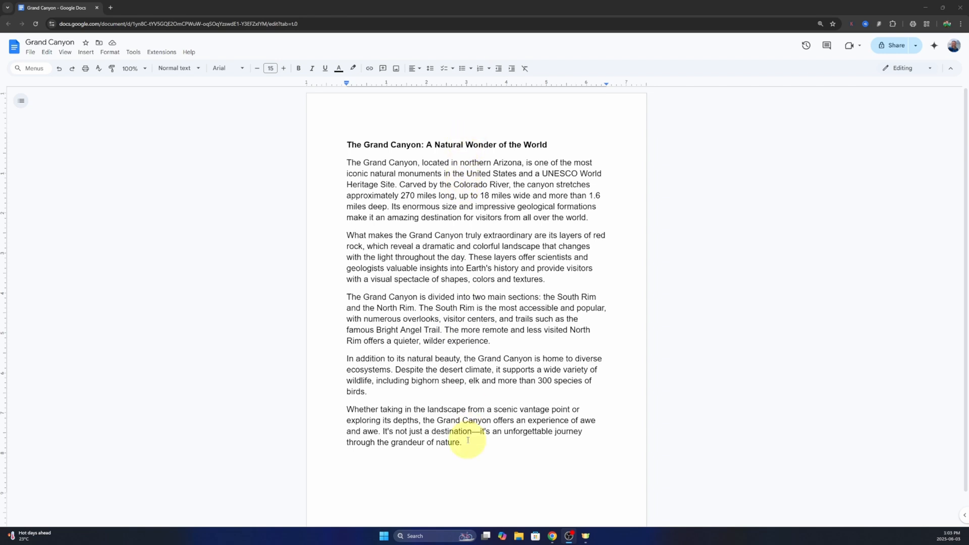
mouse_move(473, 398)
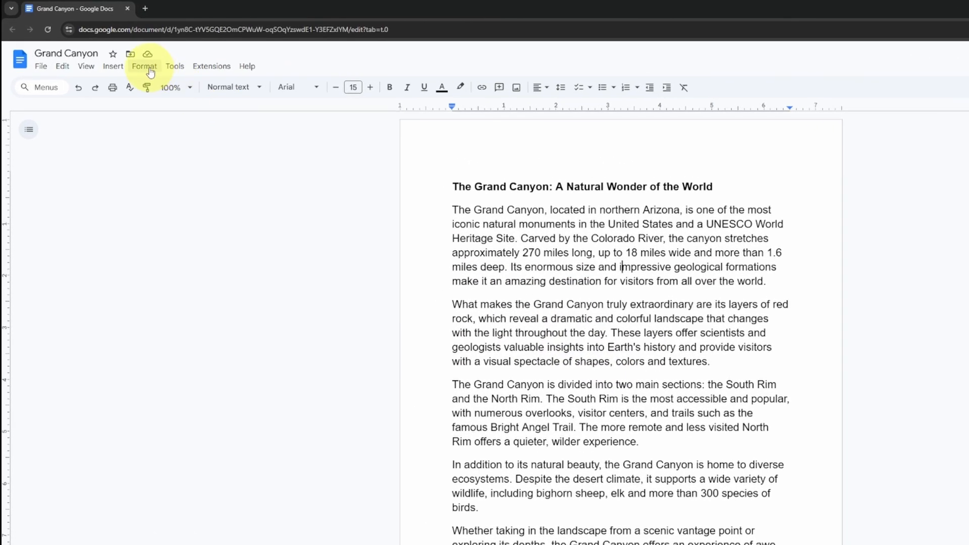
left_click(144, 66)
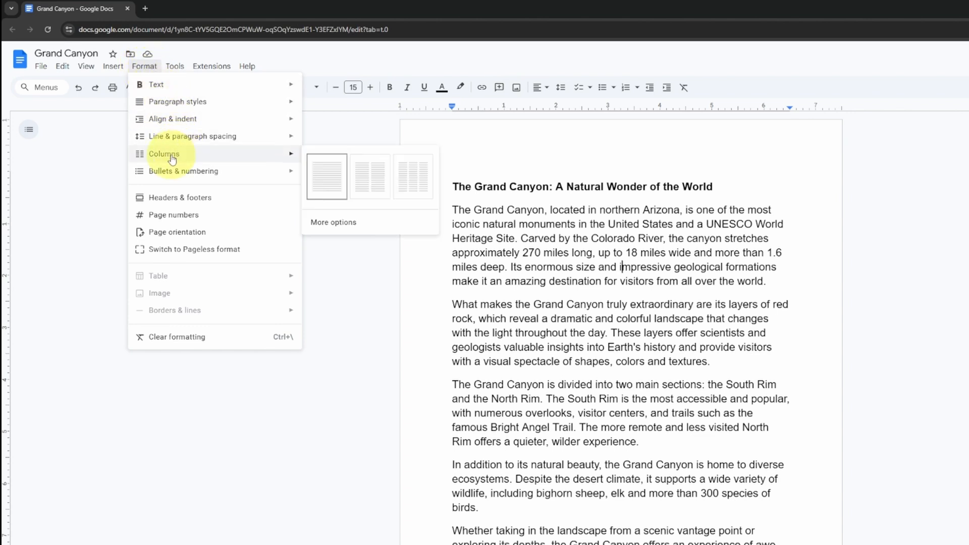
mouse_move(326, 177)
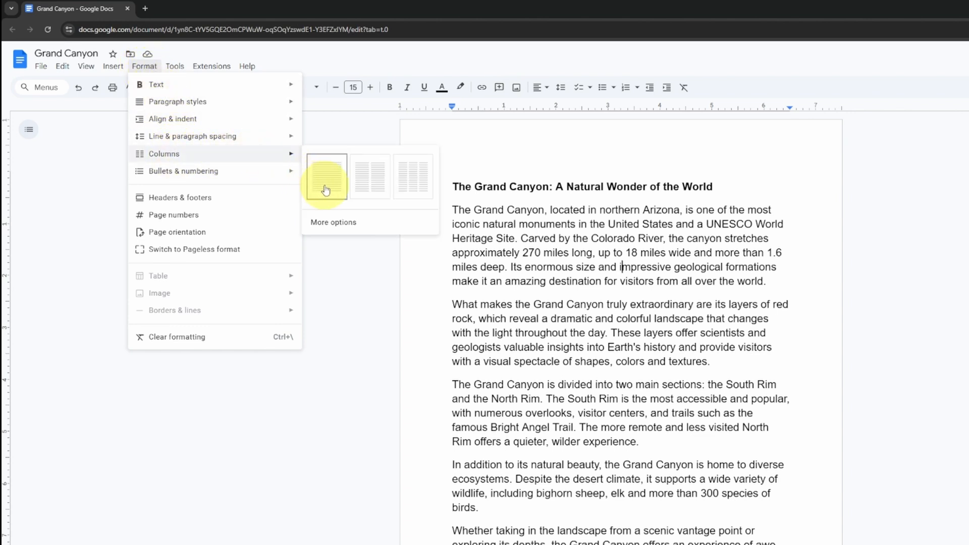
mouse_move(369, 177)
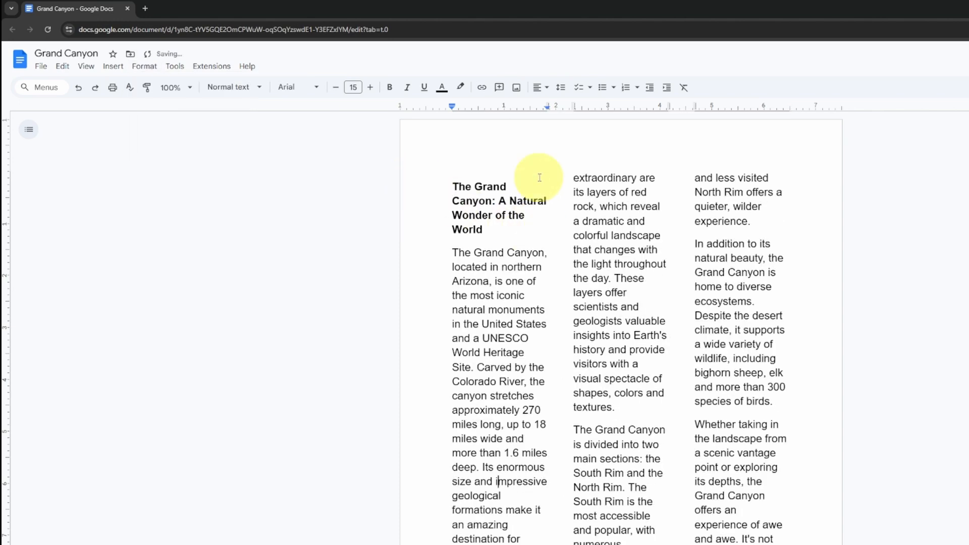
mouse_move(321, 159)
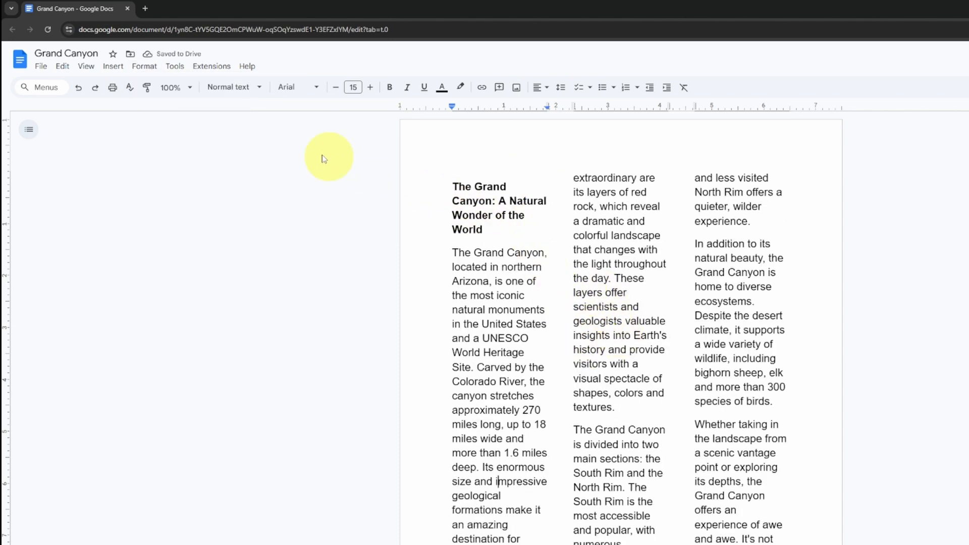
Switch the article to the two-column preset and reopen the Format menu's column options.
left_click(145, 66)
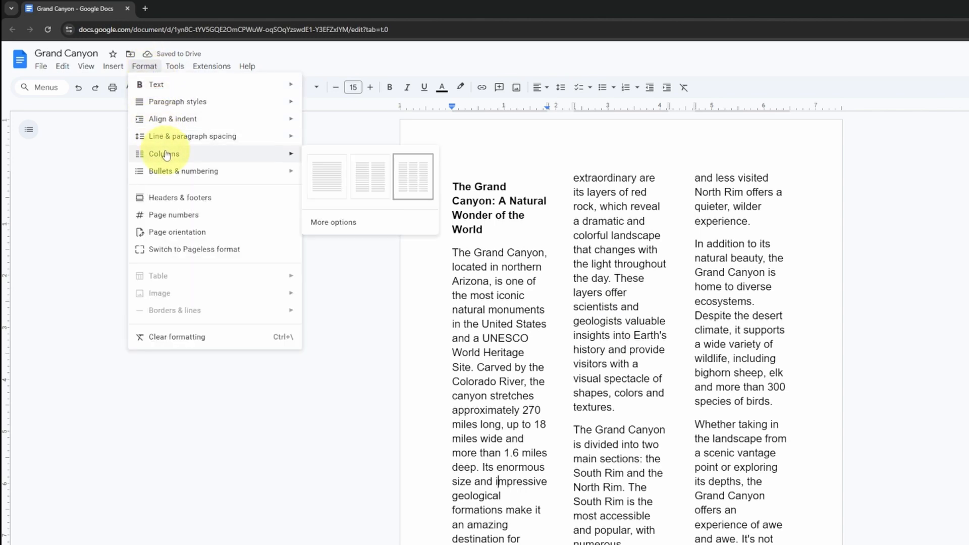
left_click(369, 176)
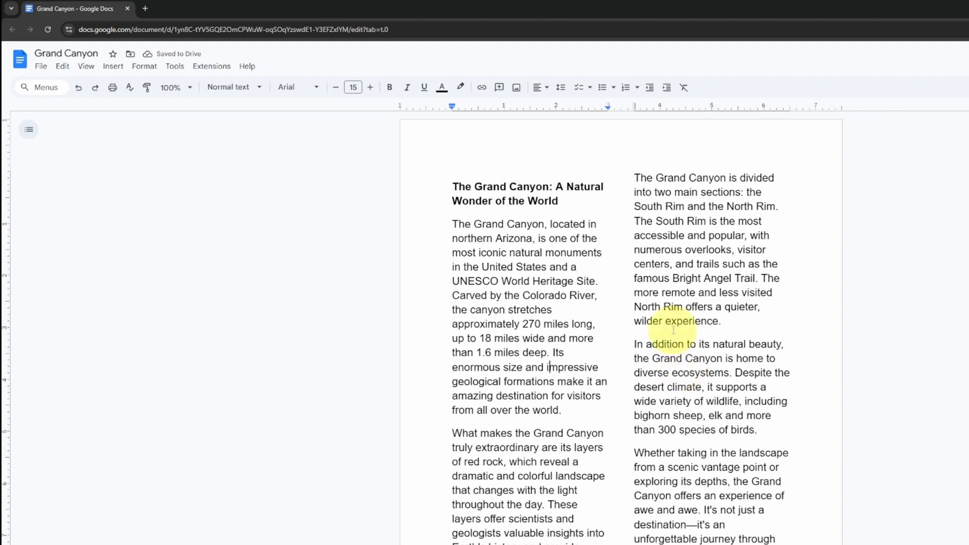
left_click(223, 132)
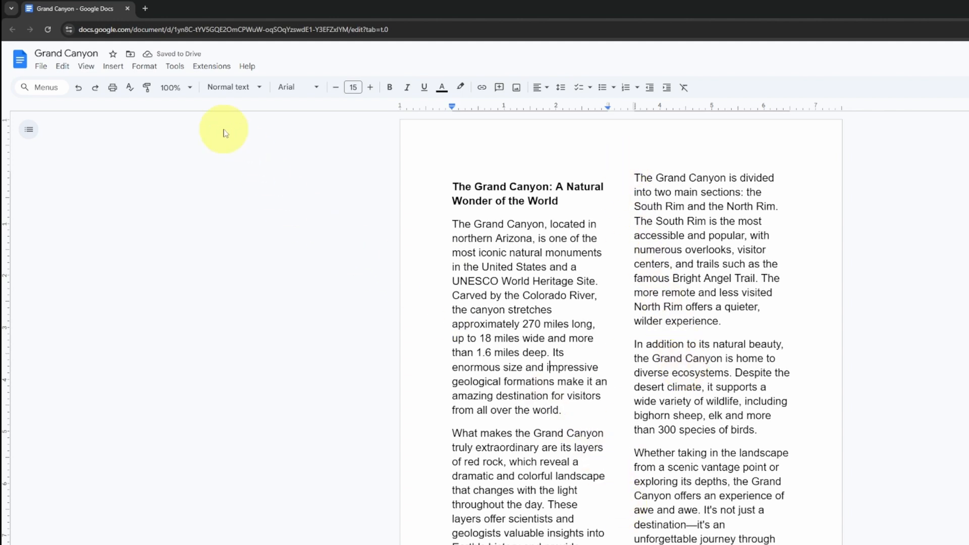
left_click(144, 66)
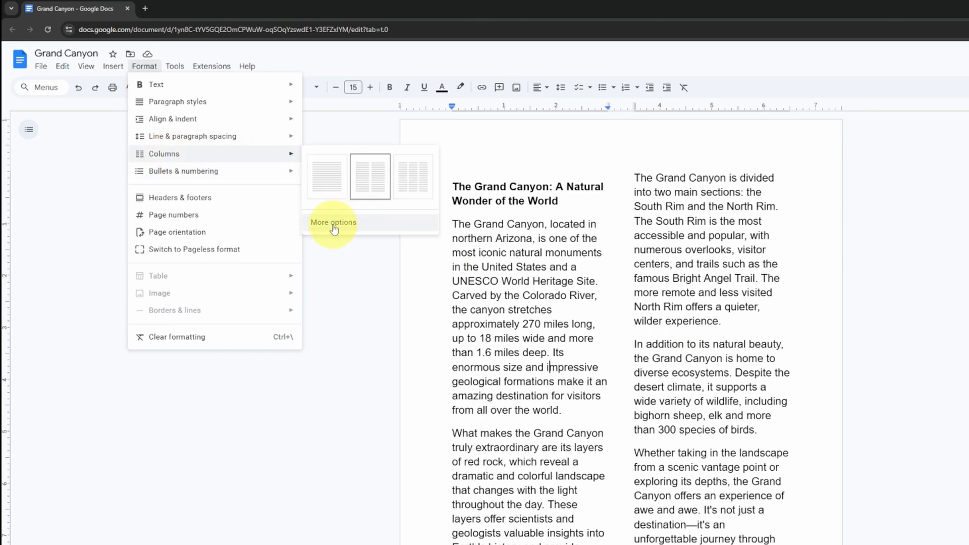
In More column options, enable 'Line between columns' and apply, keeping 0.5-inch spacing.
left_click(332, 222)
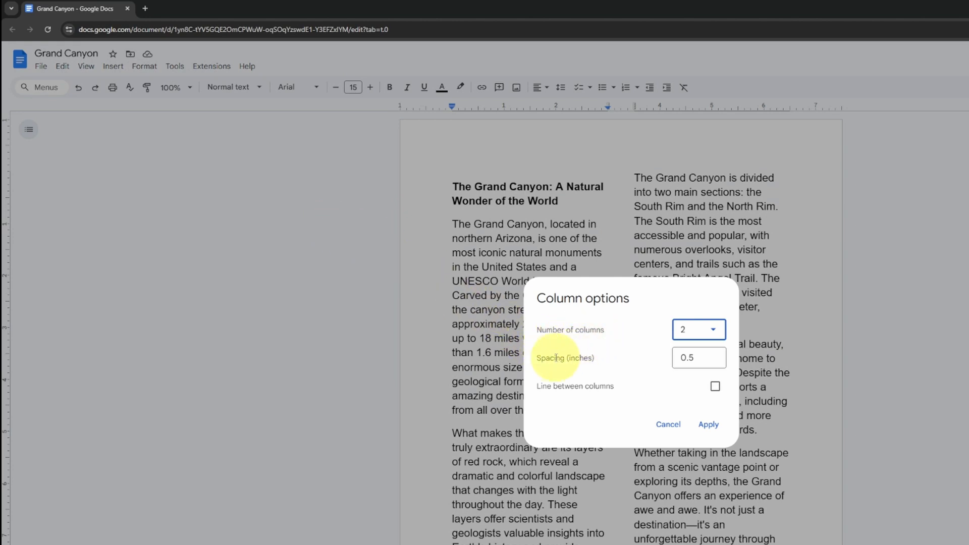
mouse_move(548, 397)
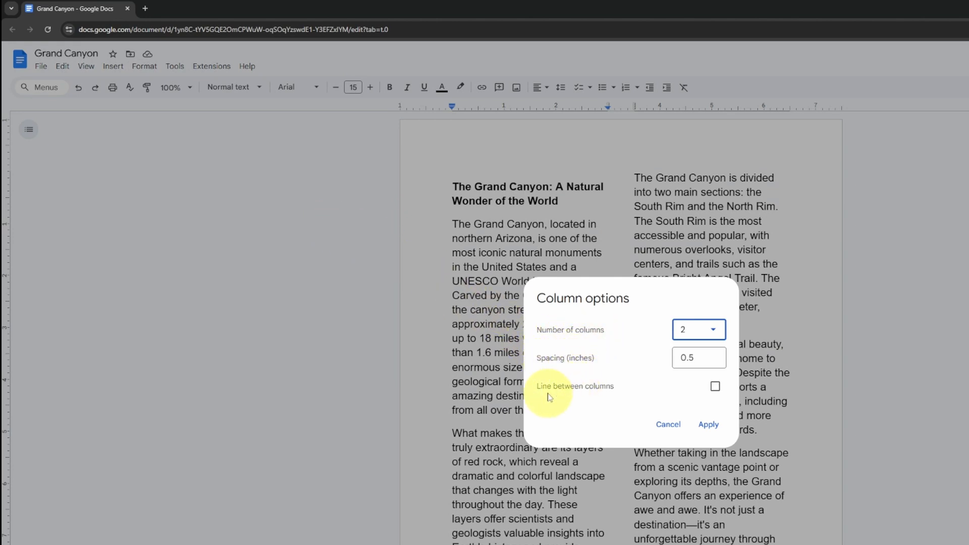
mouse_move(714, 386)
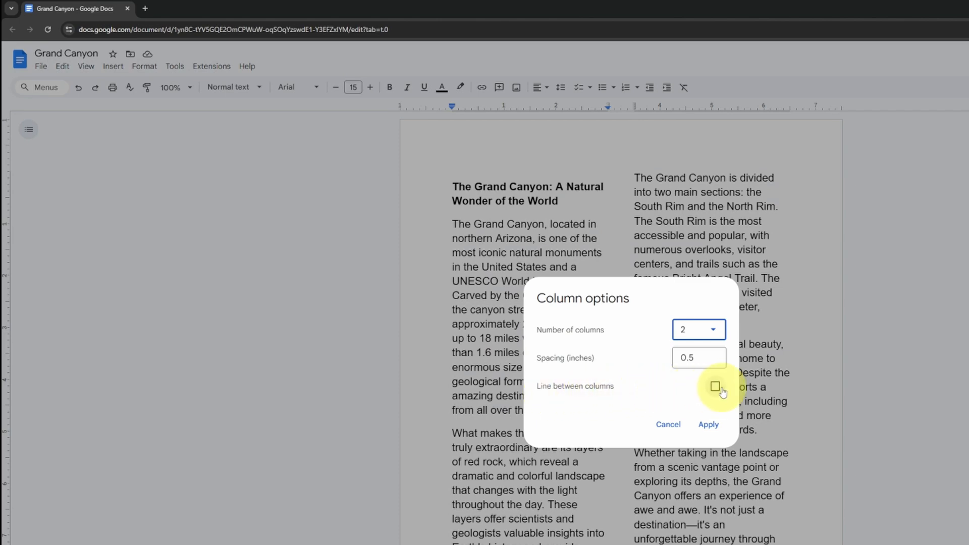
left_click(715, 386)
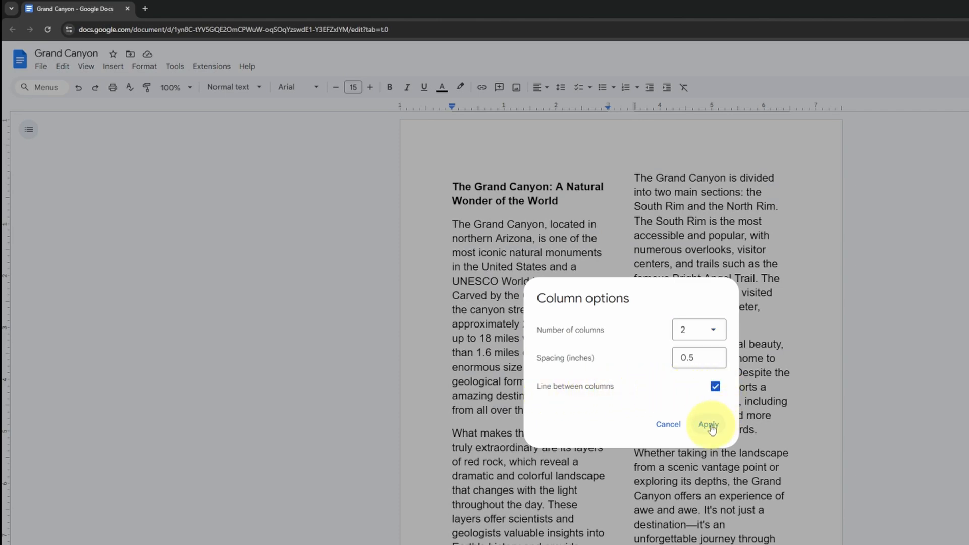
left_click(708, 425)
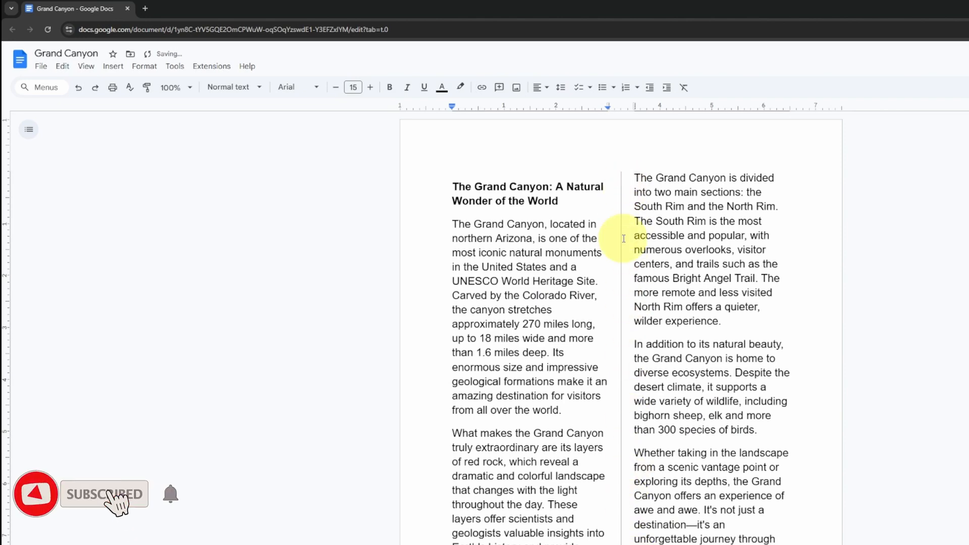